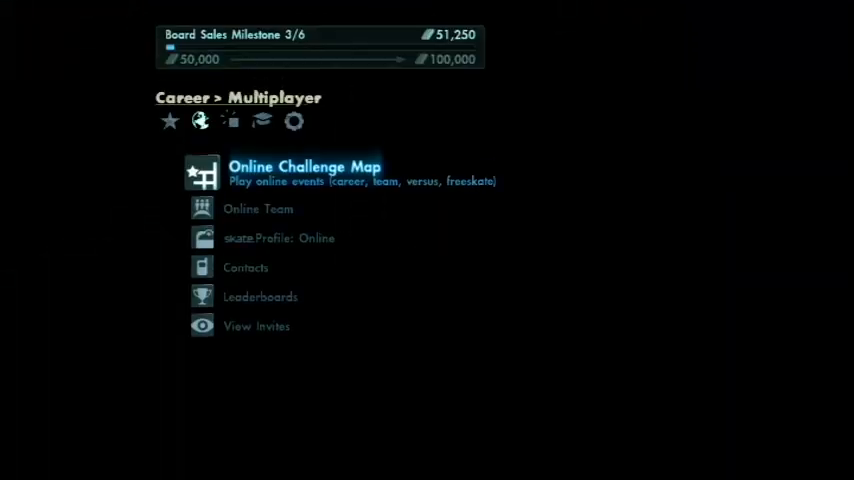
# Sign up for the Rip That Line film challenge from the online challenge map
pyautogui.click(304, 165)
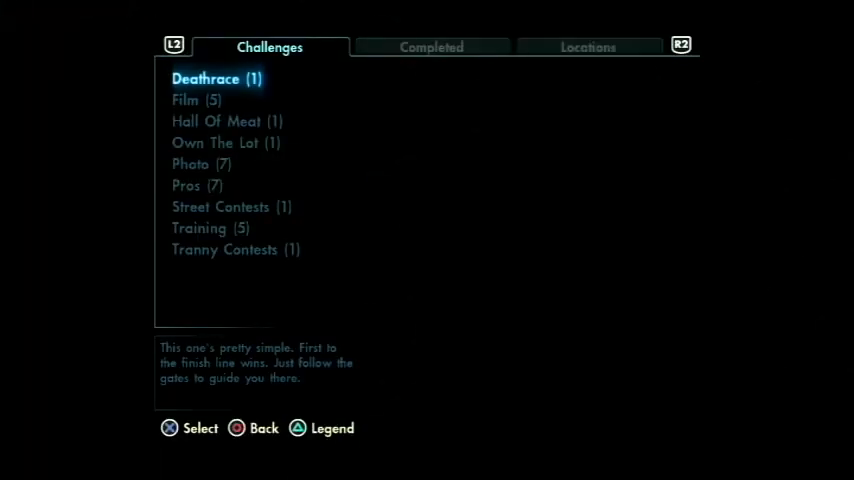
pyautogui.click(185, 99)
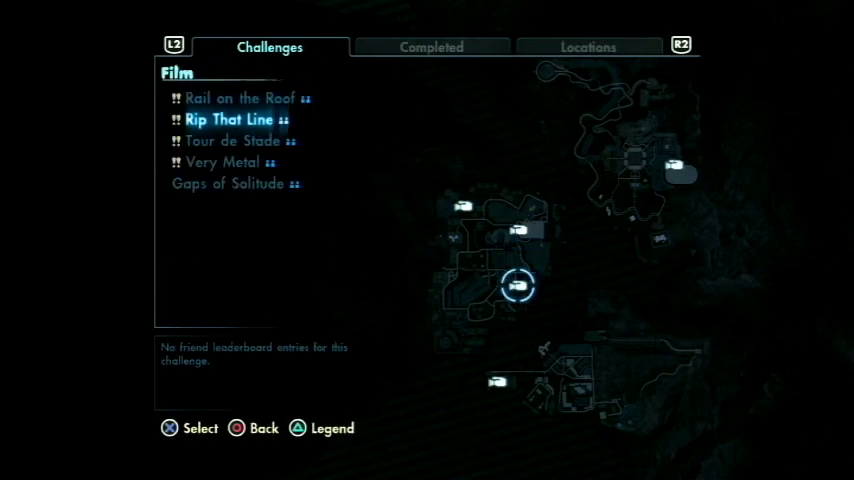
pyautogui.click(230, 119)
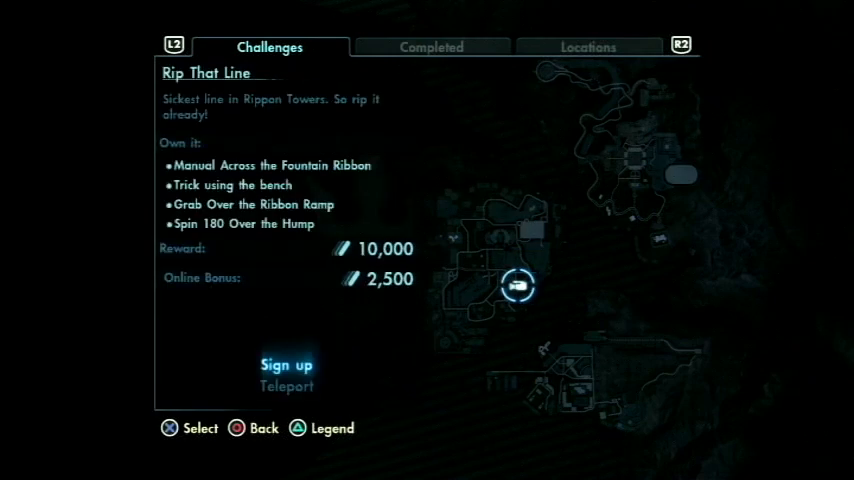
pyautogui.click(288, 386)
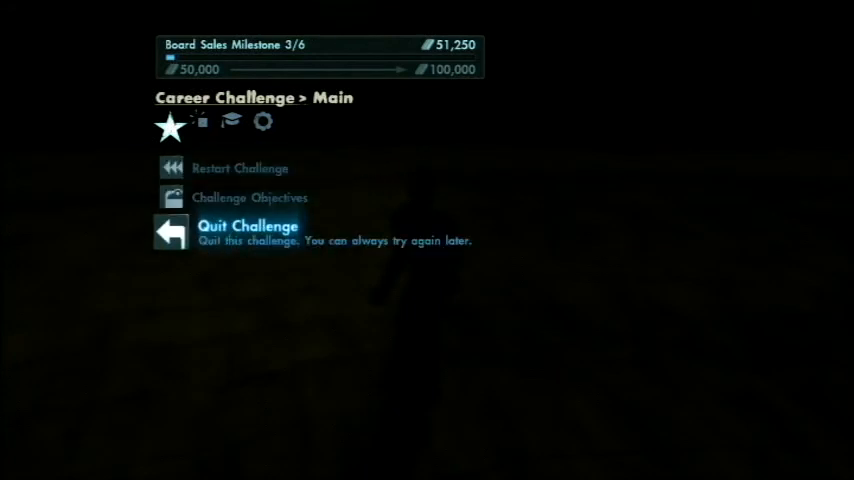
# Quit the current challenge and sign up for Dozer Grind from the career challenge map
pyautogui.click(247, 226)
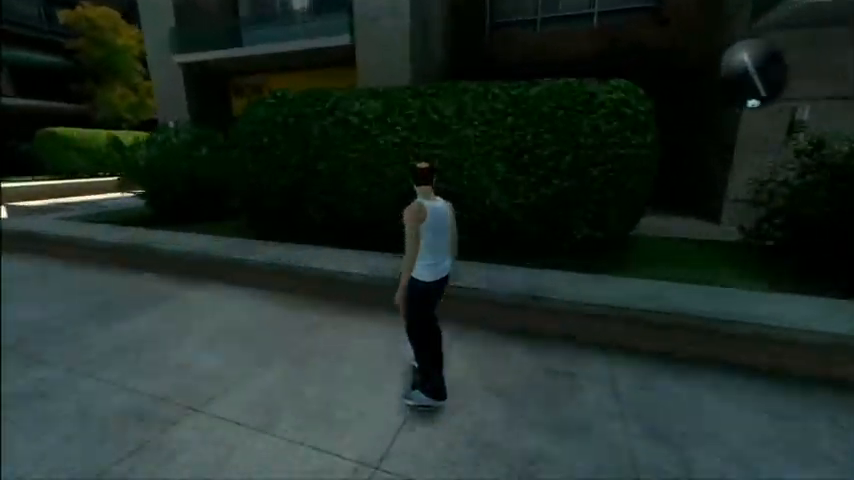
pyautogui.press('w')
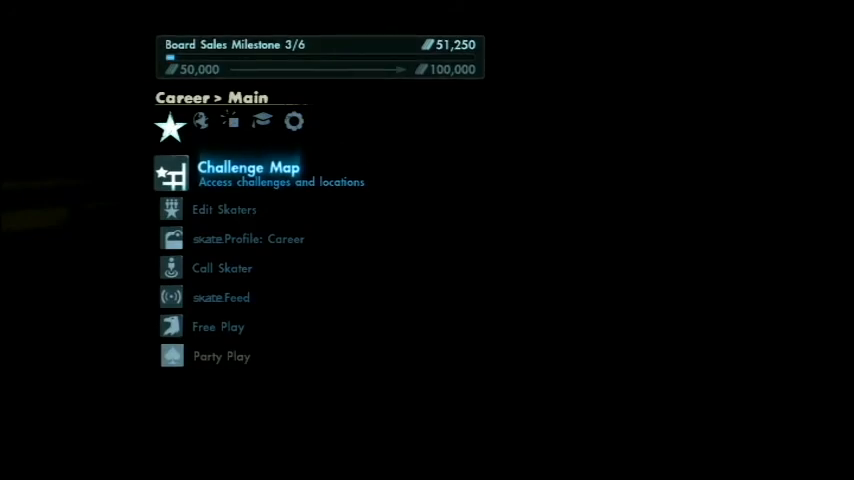
pyautogui.click(248, 166)
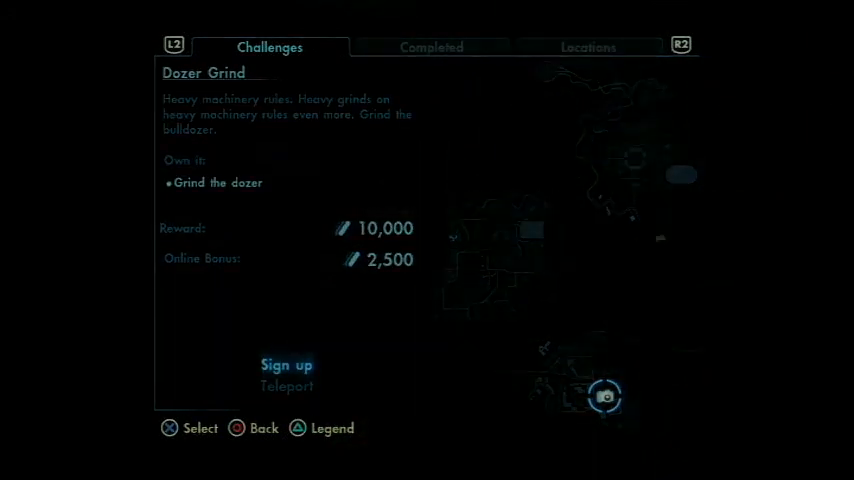
pyautogui.click(287, 364)
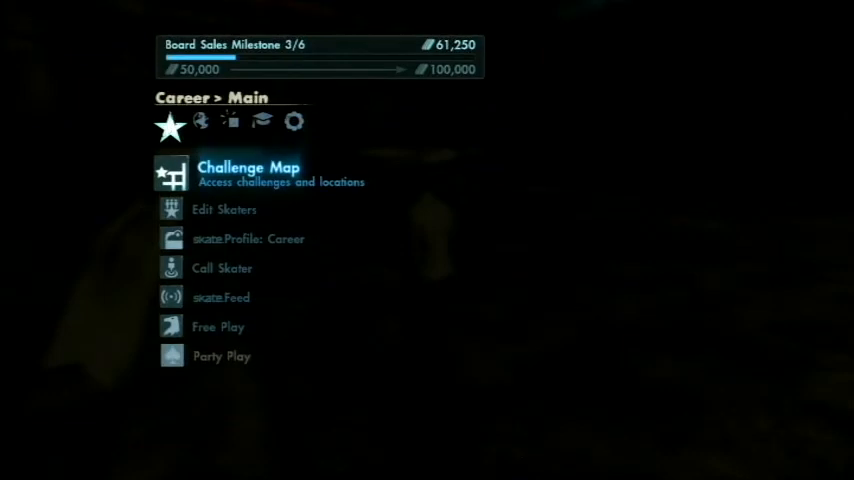
# Complete the Garage Grind photo challenge, raising board sales to 68,750, then reopen the map
pyautogui.click(248, 166)
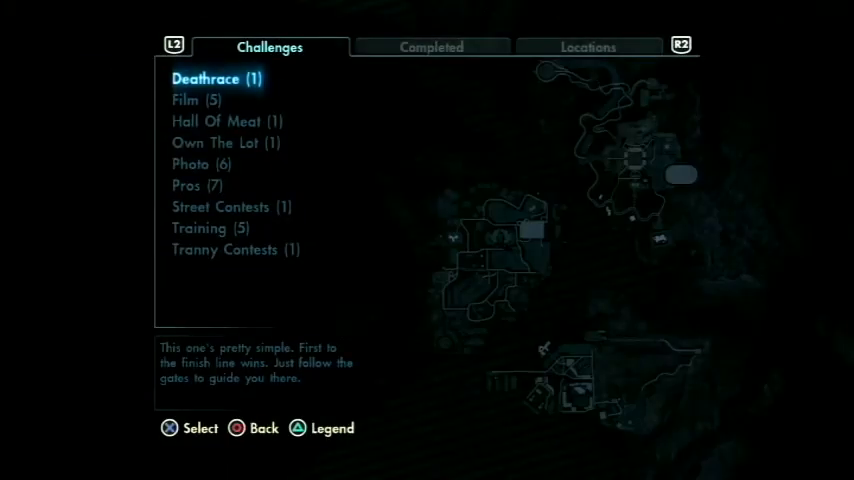
pyautogui.click(201, 163)
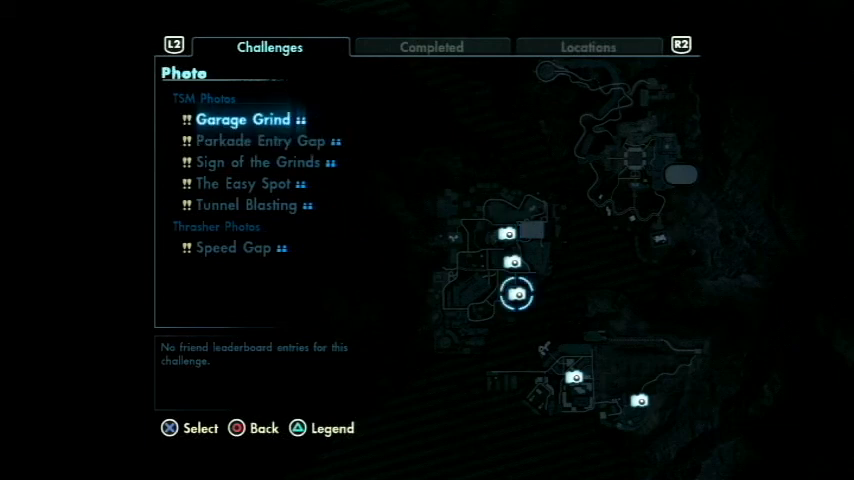
pyautogui.click(243, 119)
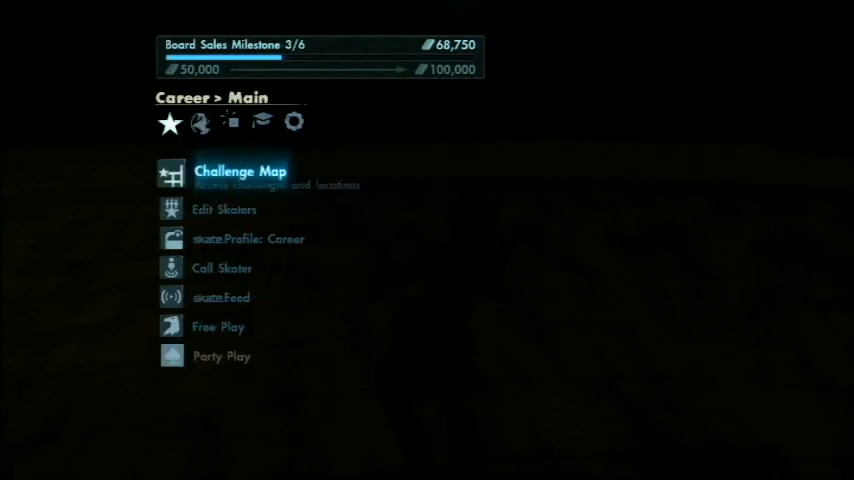
pyautogui.click(240, 170)
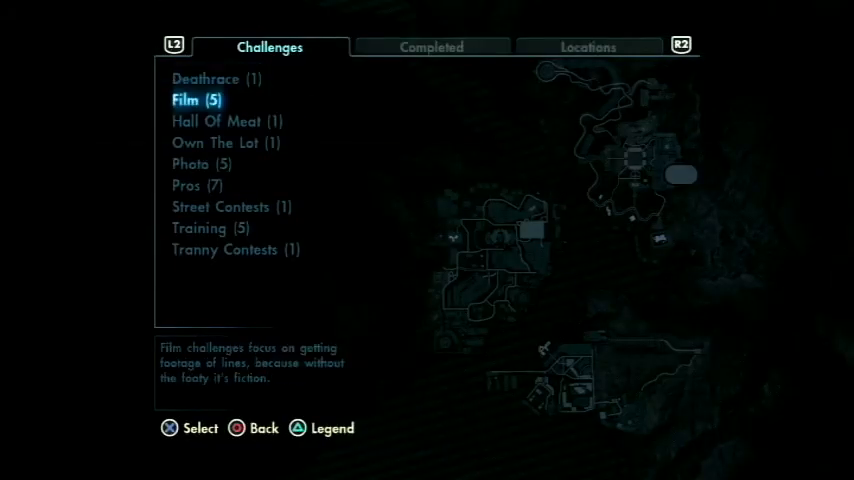
# Dismiss the 75,000 board sales rewards summary and start Gaps of Solitude from the Film list
pyautogui.click(184, 99)
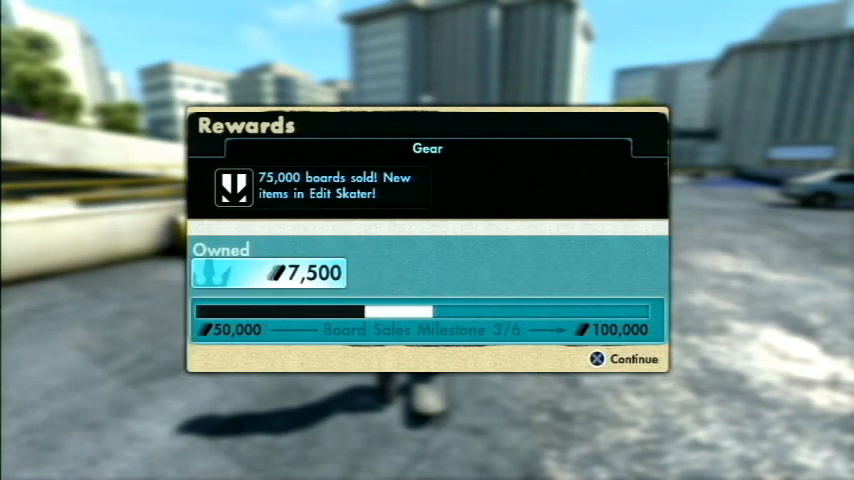
pyautogui.click(635, 359)
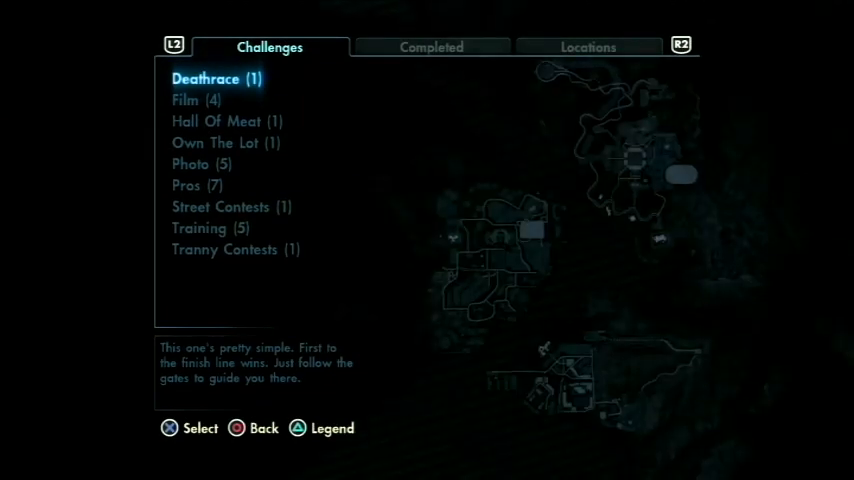
pyautogui.click(185, 99)
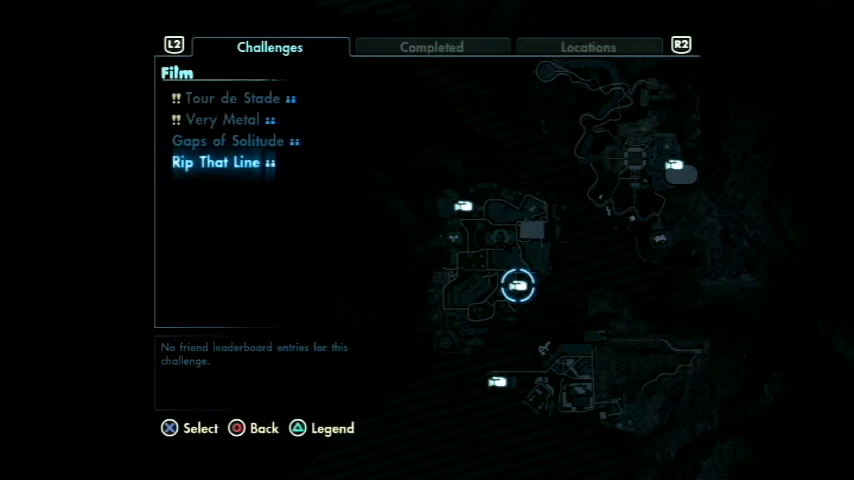
pyautogui.click(227, 140)
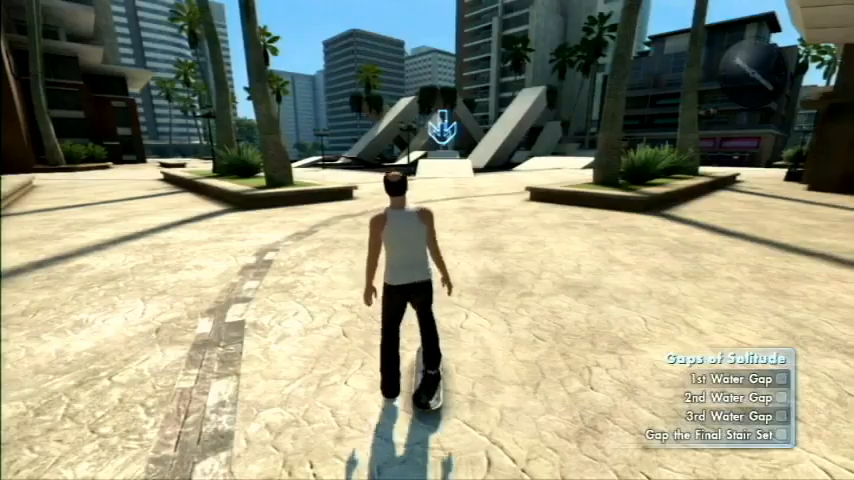
# Skate the water gaps and final stair set, earning a Tight! result
pyautogui.press('w')
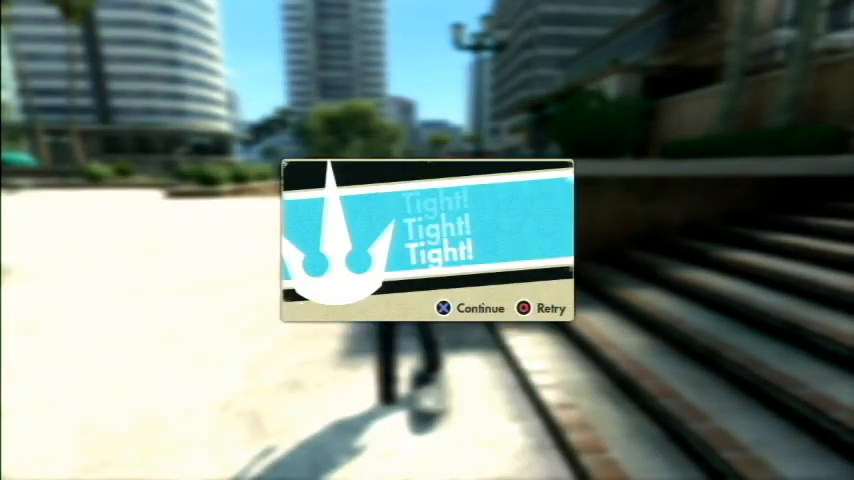
# Accept the Gaps of Solitude result and return to the Photo challenges list
pyautogui.click(470, 307)
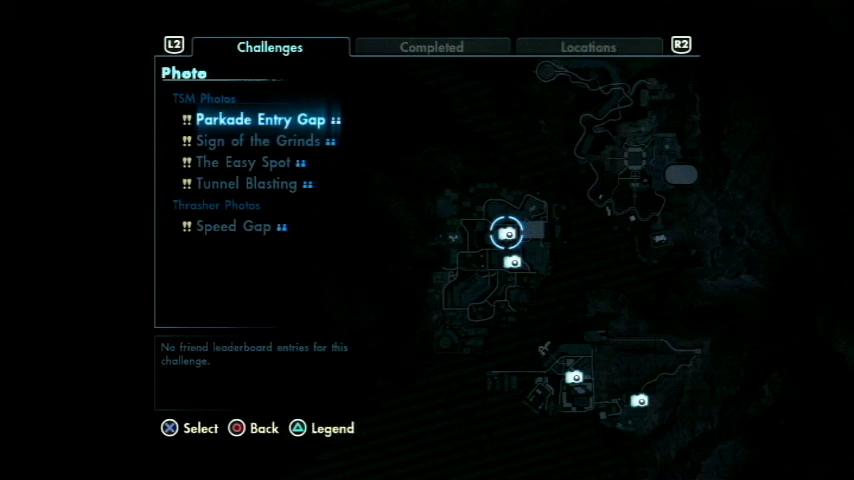
pyautogui.click(258, 118)
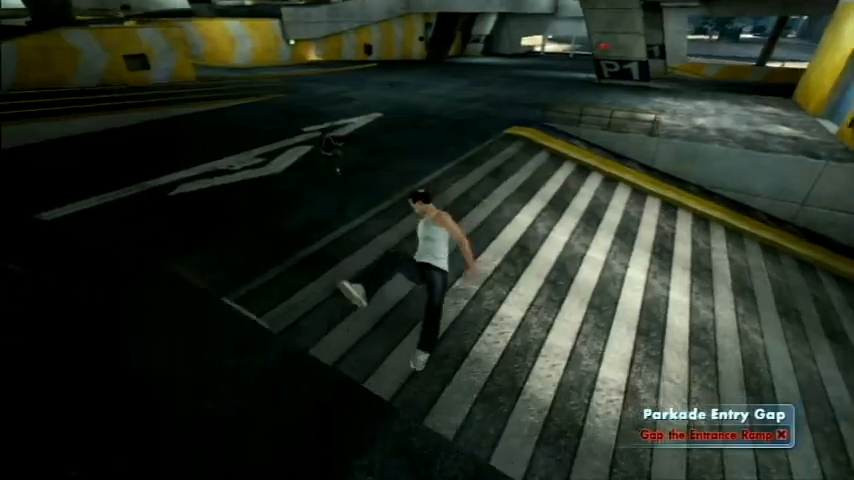
# Bail on the parkade entrance ramp gap and bring up the marker menu
pyautogui.press('Escape')
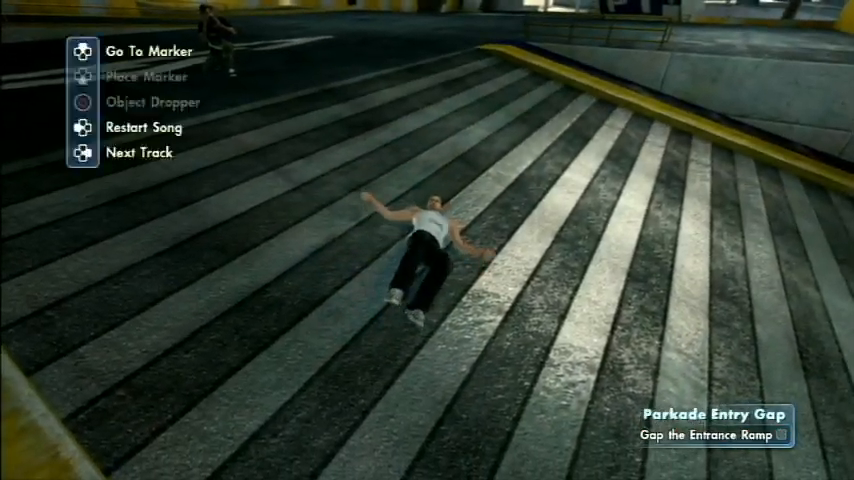